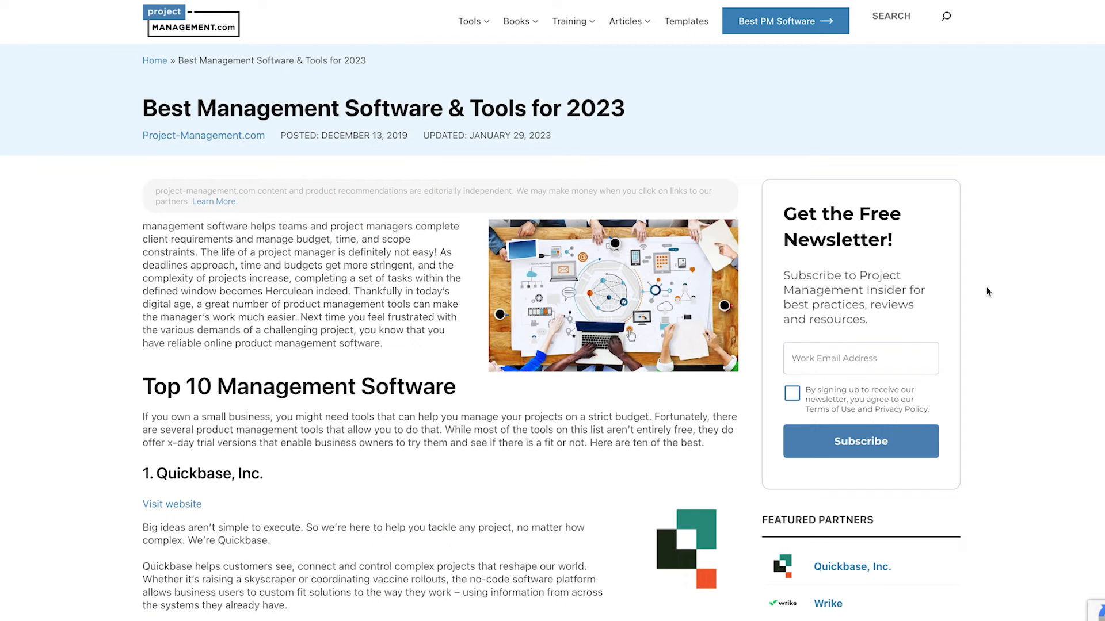
Scroll the Top 10 list past Quickbase, Wrike, monday.com and Smartsheet to ClickUp and Jira
scroll("down", 3)
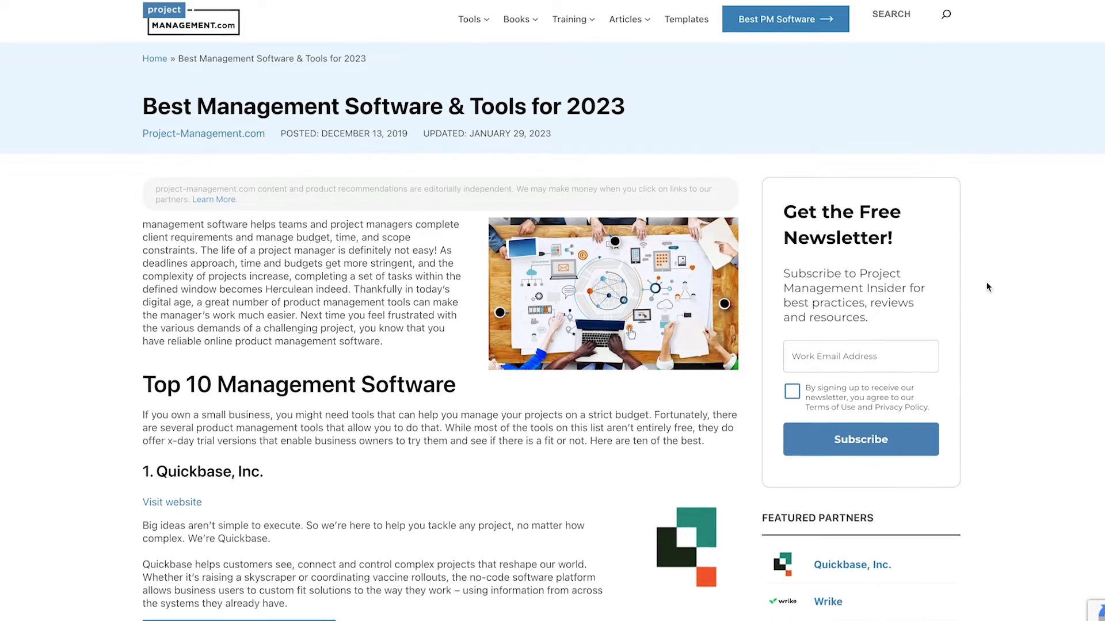
scroll("down", 3)
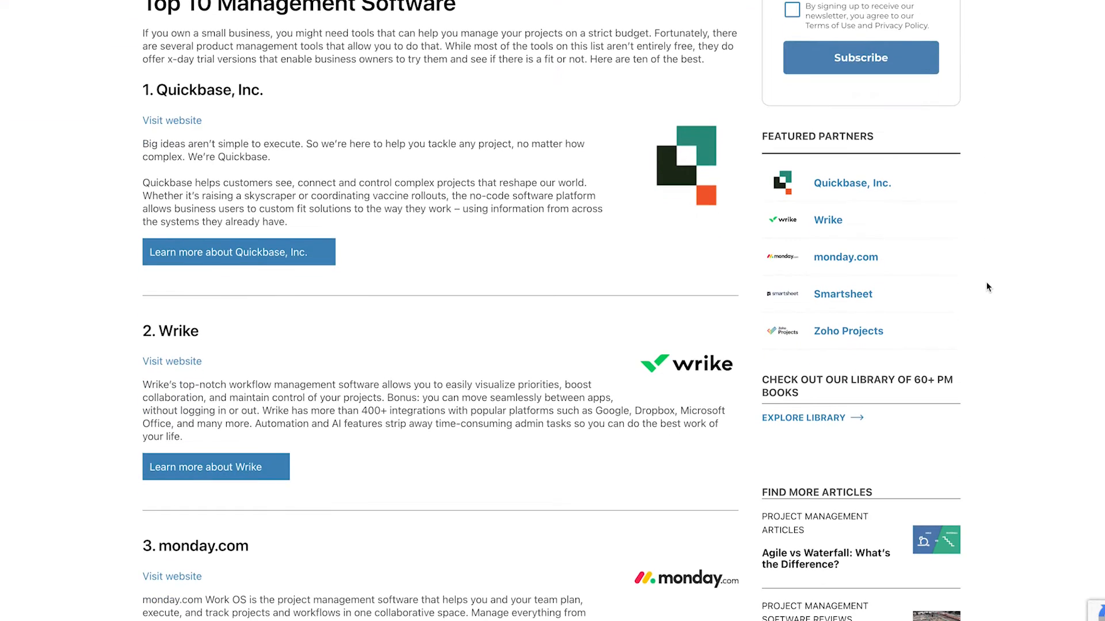
scroll("down", 3)
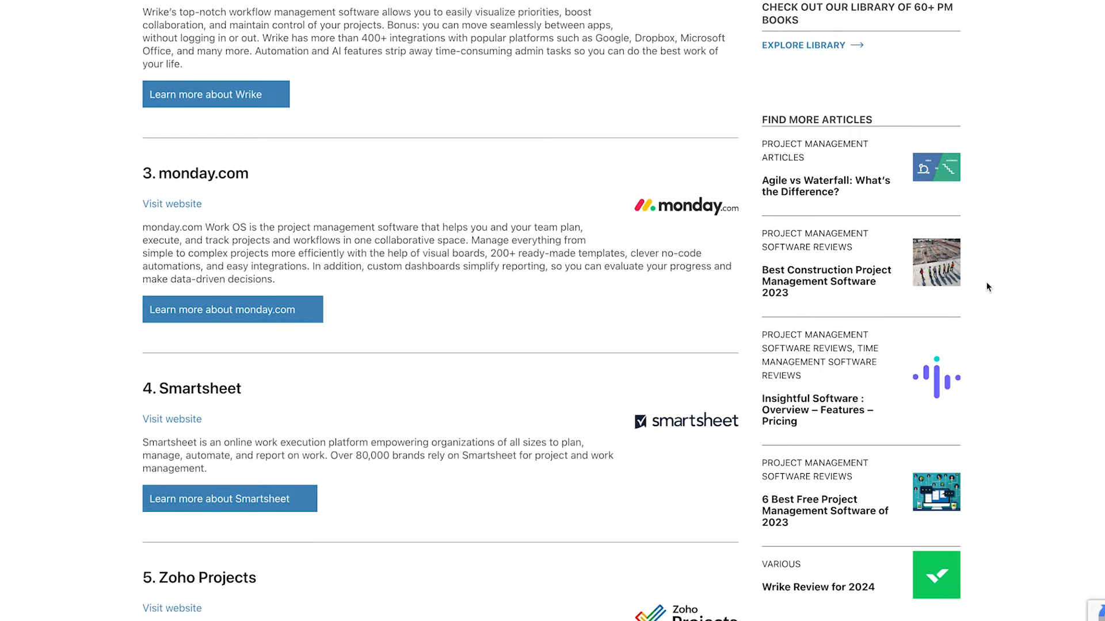
scroll("down", 3)
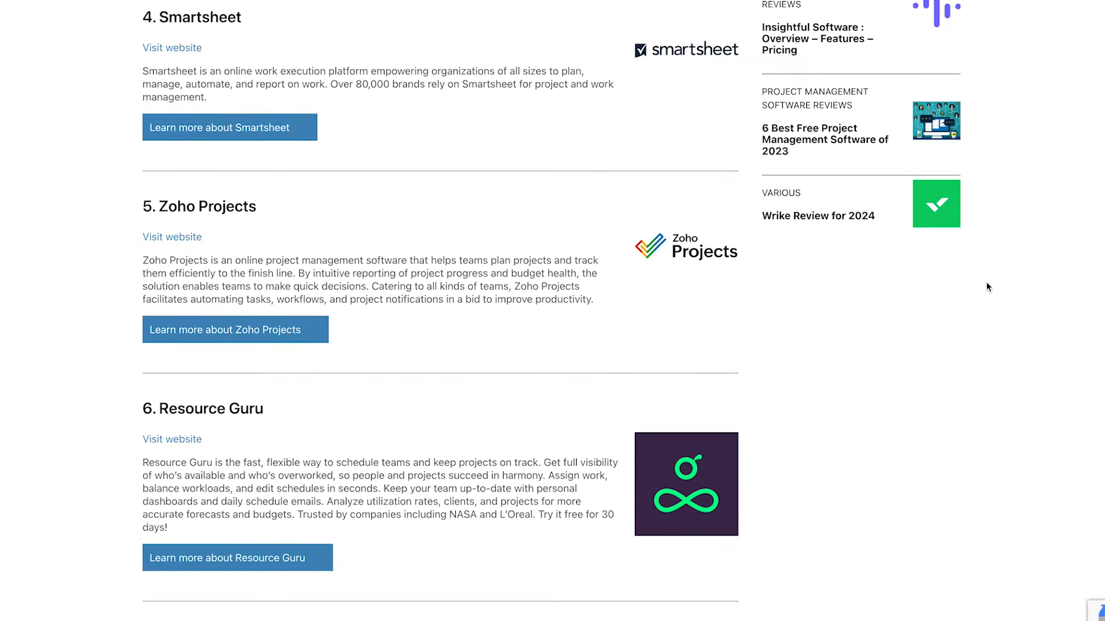
scroll("down", 3)
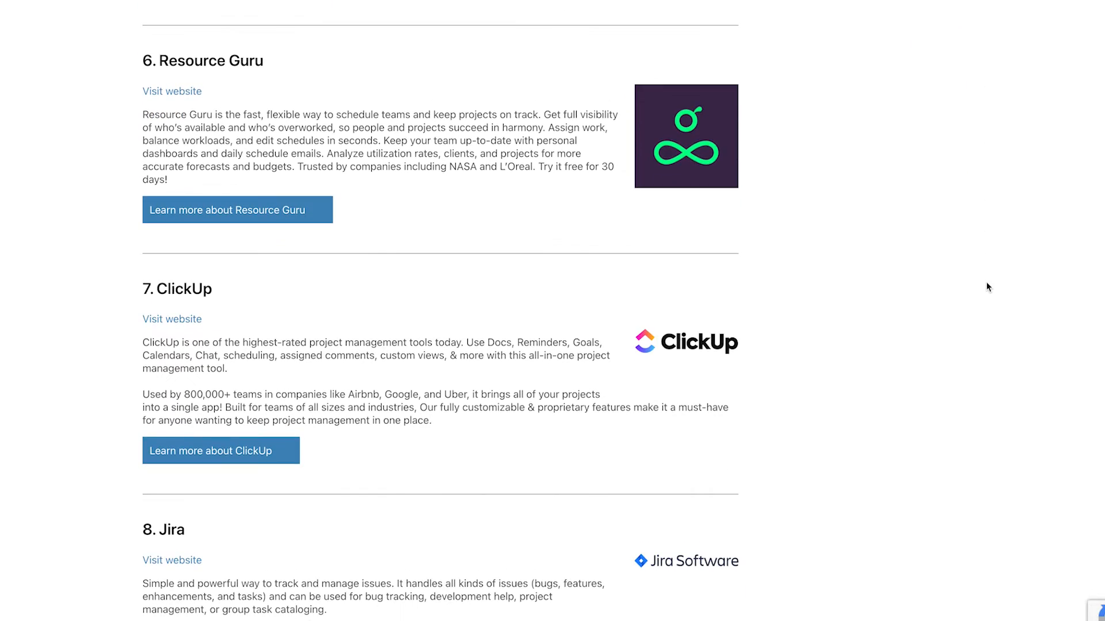
scroll("down", 3)
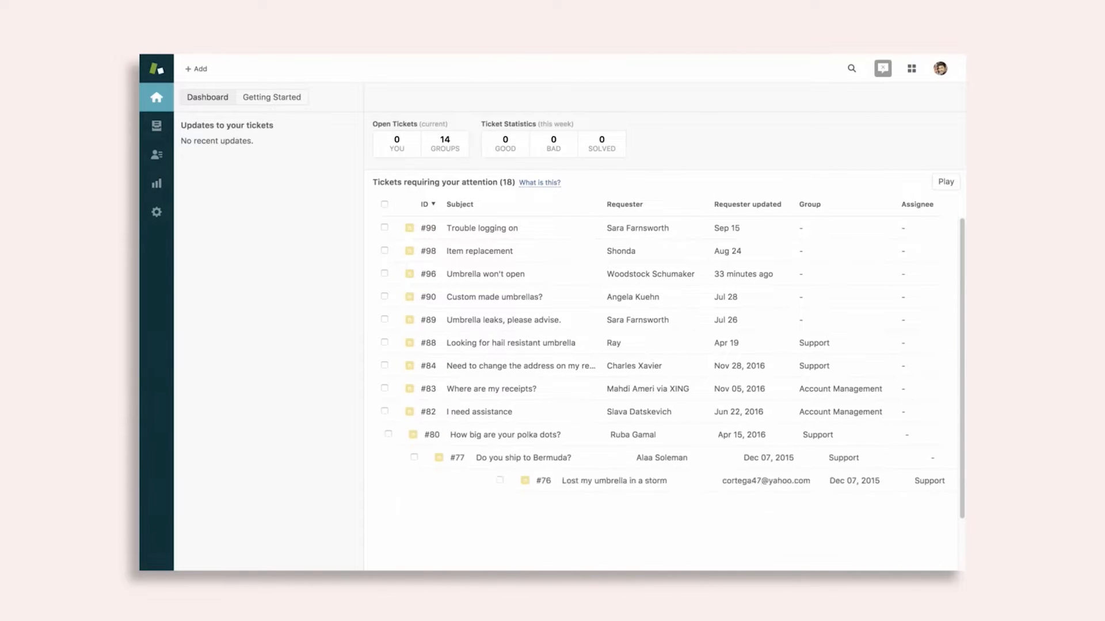
scroll("down", 3)
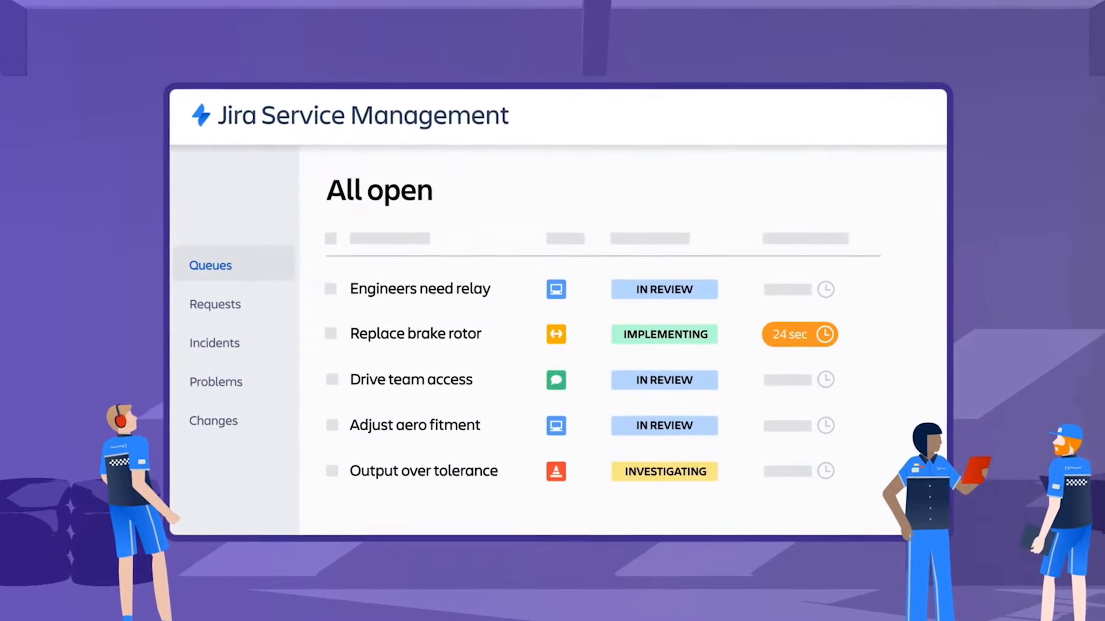
Open the Replace brake rotor and pads change from the All open queue
left_click(414, 333)
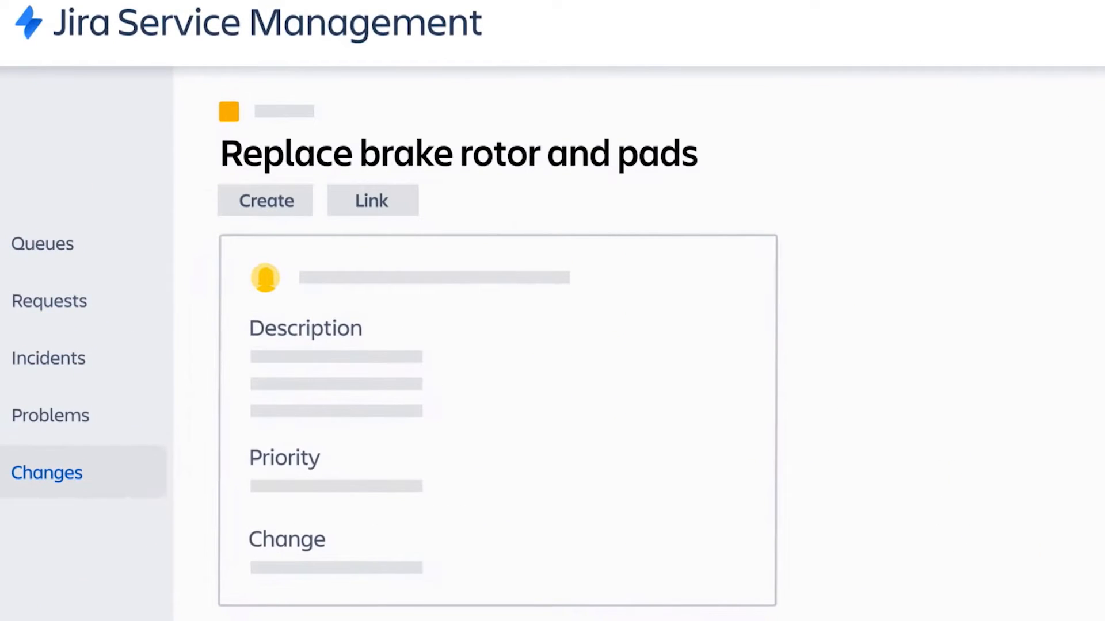
left_click(265, 200)
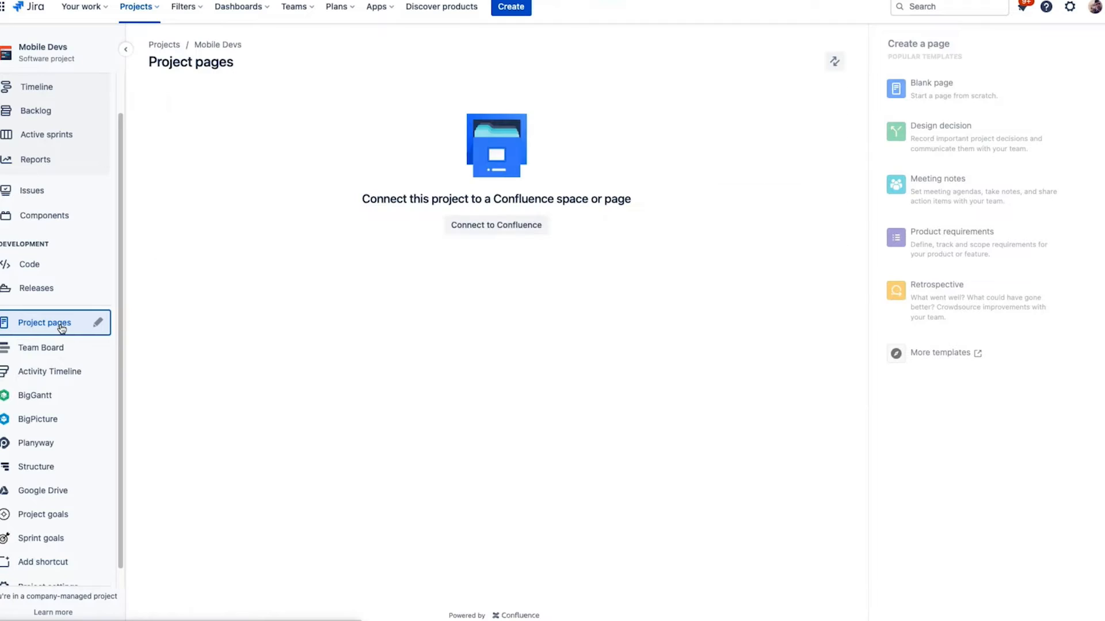
Connect Mobile Devs to the Mobile Development Confluence space and expand its page tree
left_click(495, 224)
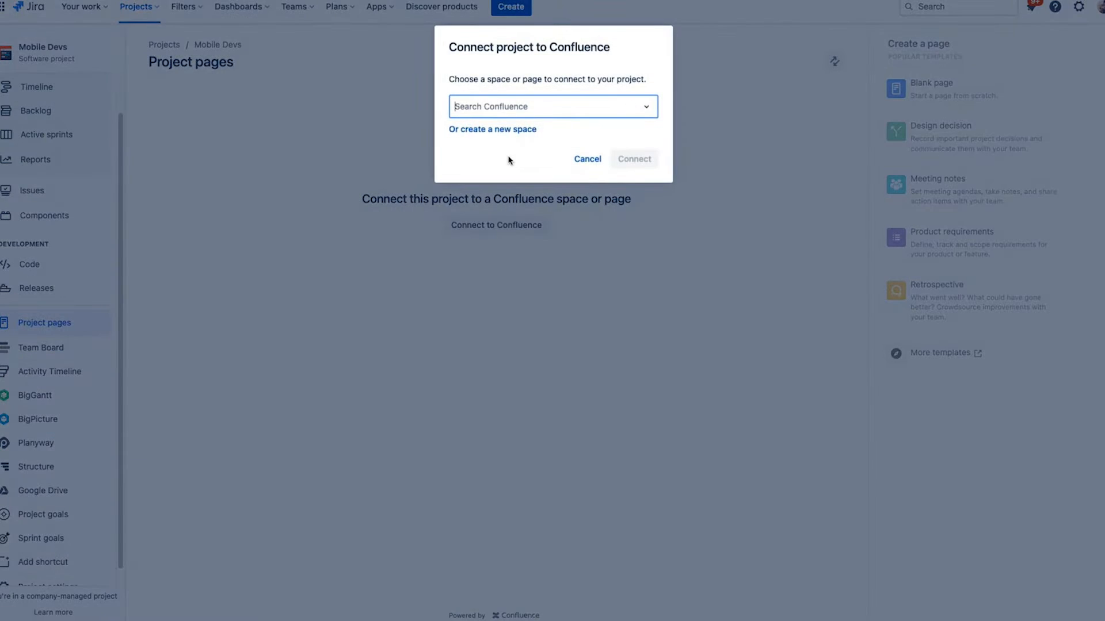
type("mobile")
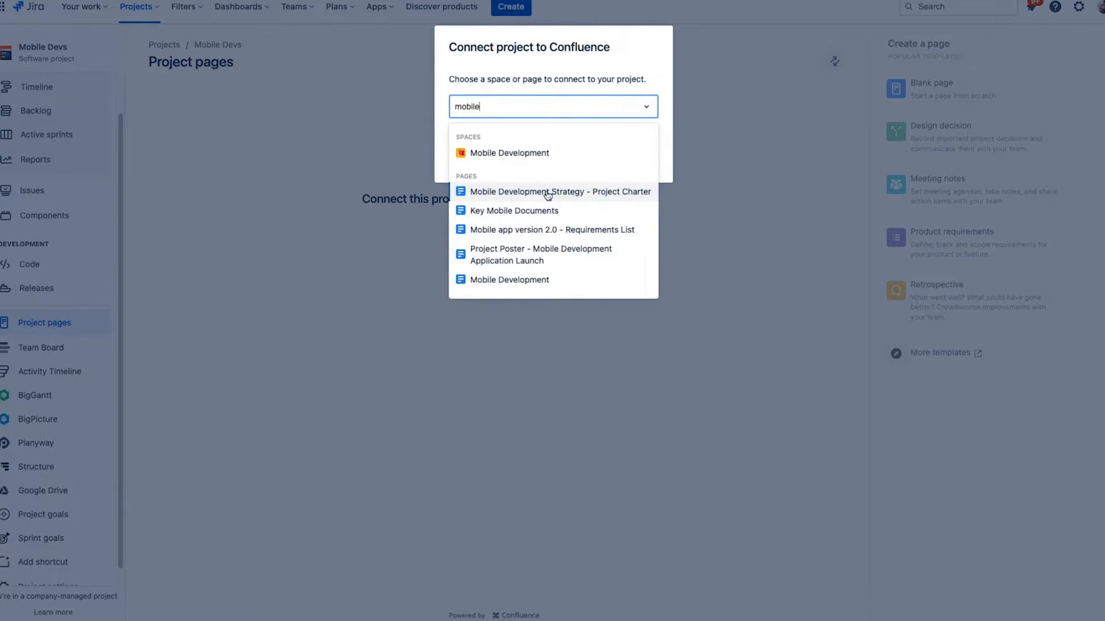
left_click(508, 153)
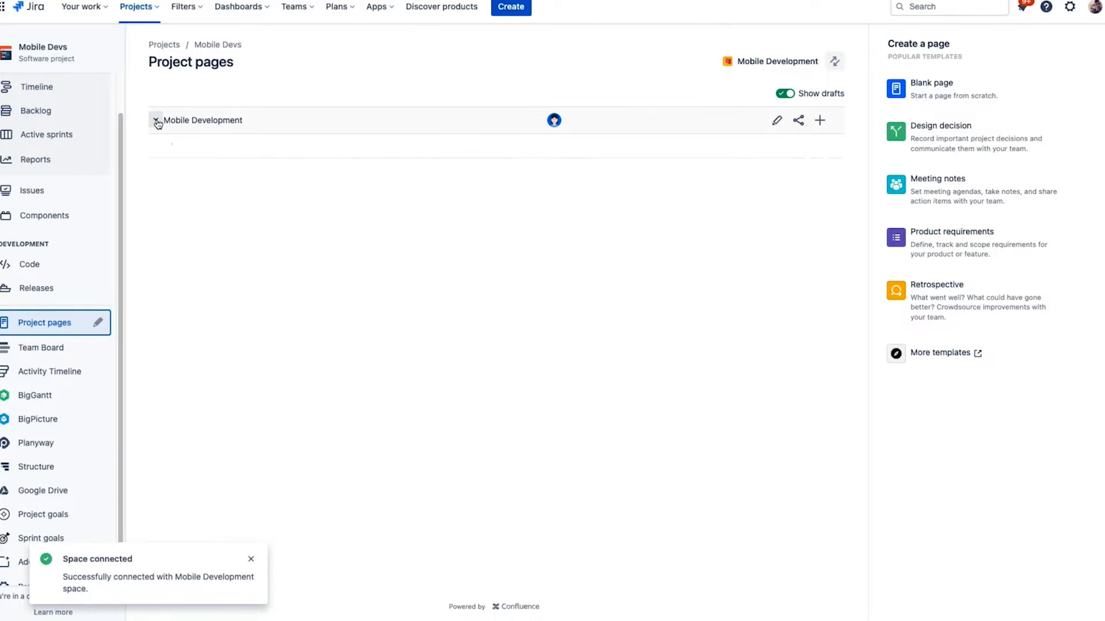
left_click(155, 120)
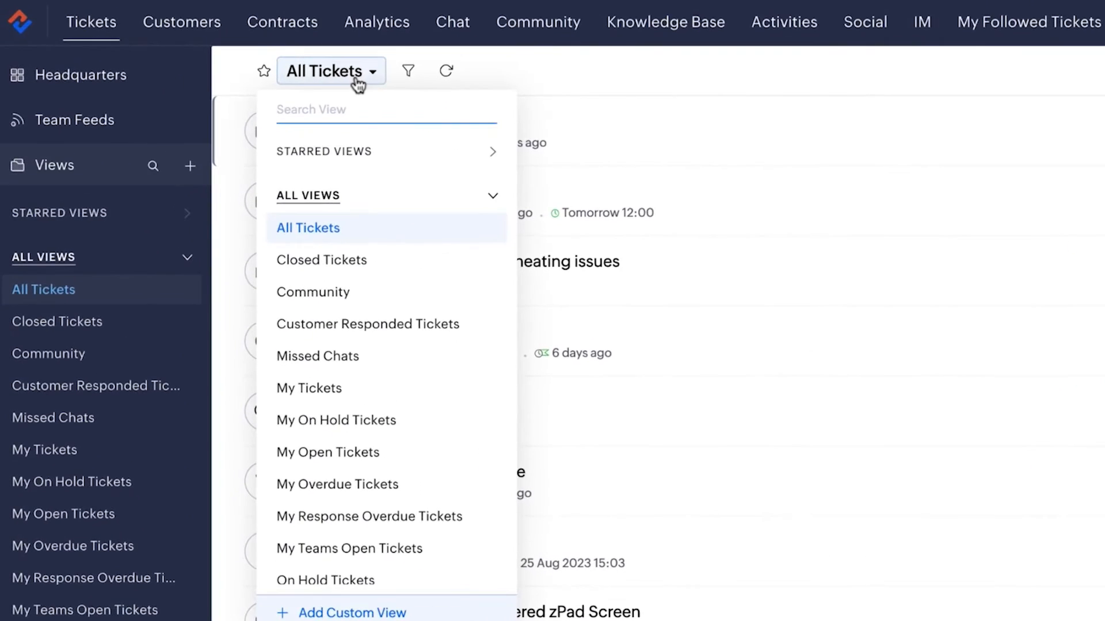
Start a custom view in Zoho Desk, then open filtering on All Tickets
left_click(352, 612)
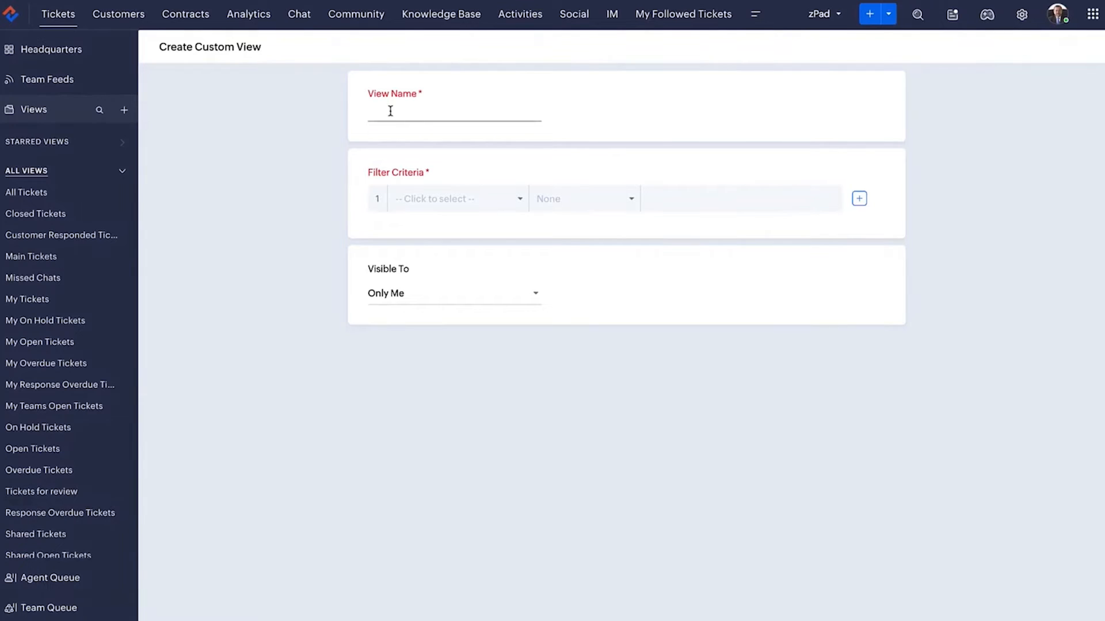
left_click(26, 192)
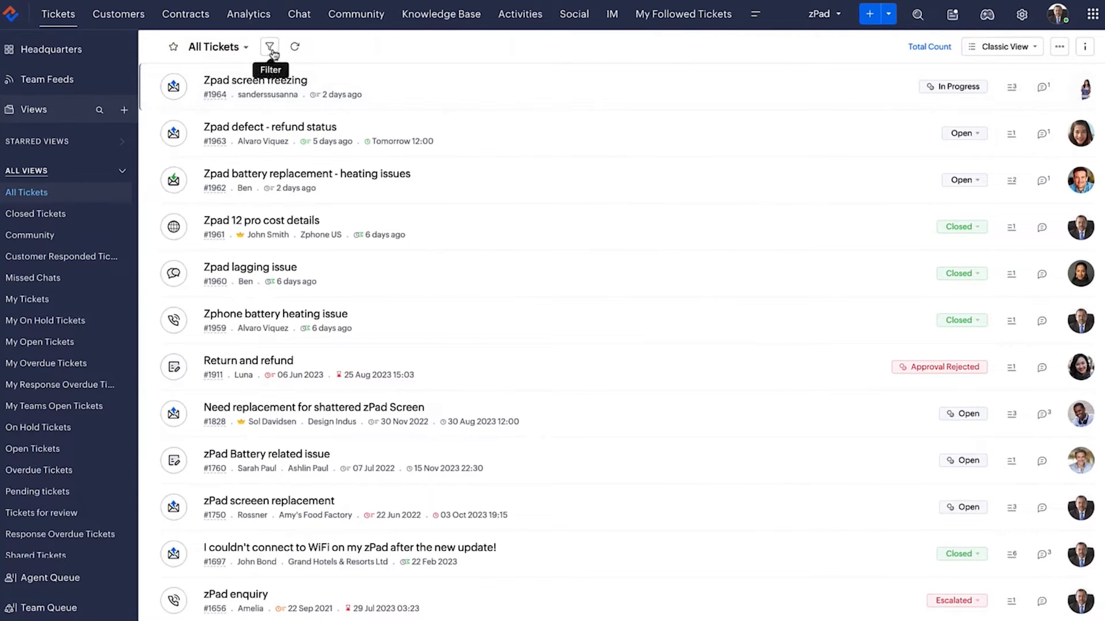
left_click(270, 46)
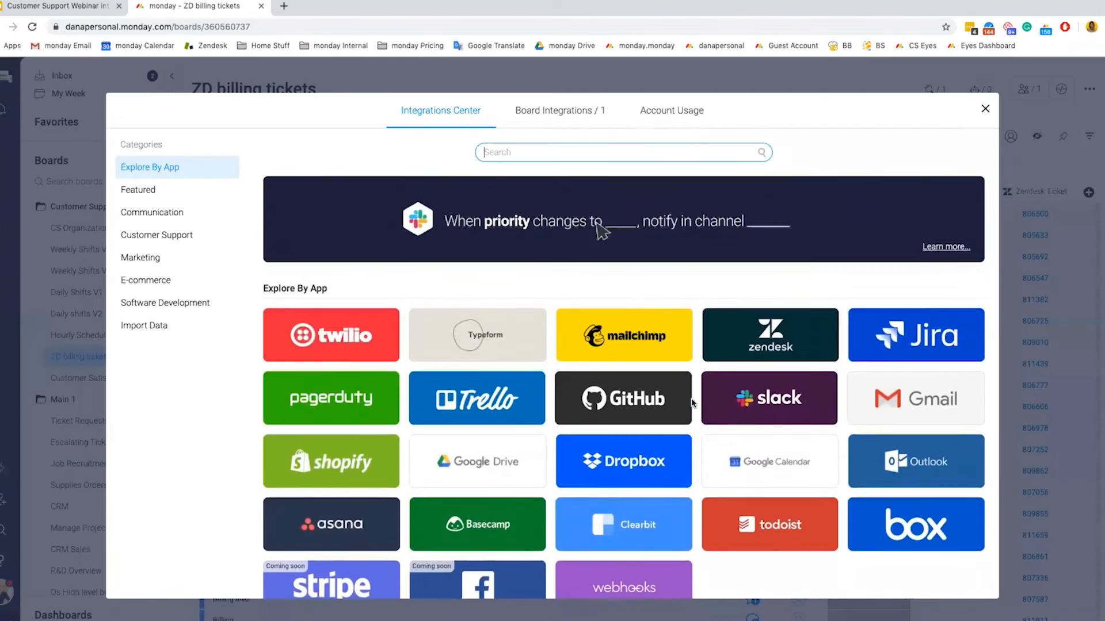
Pick the Zendesk recipe's ticket trigger, then browse Communication apps in the Integrations Center
left_click(559, 111)
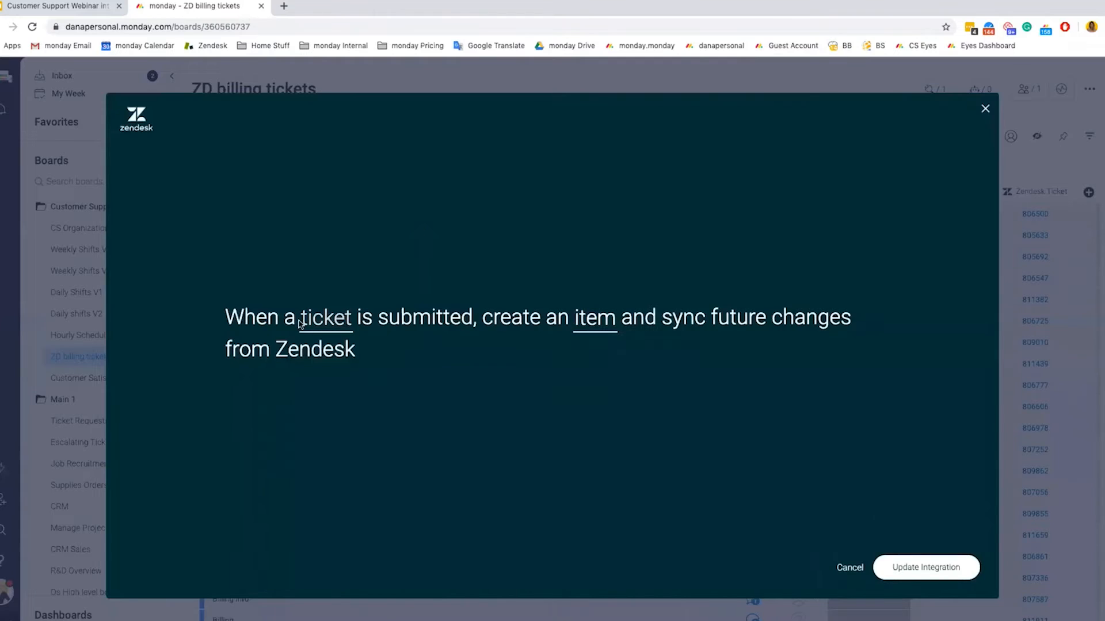
left_click(326, 317)
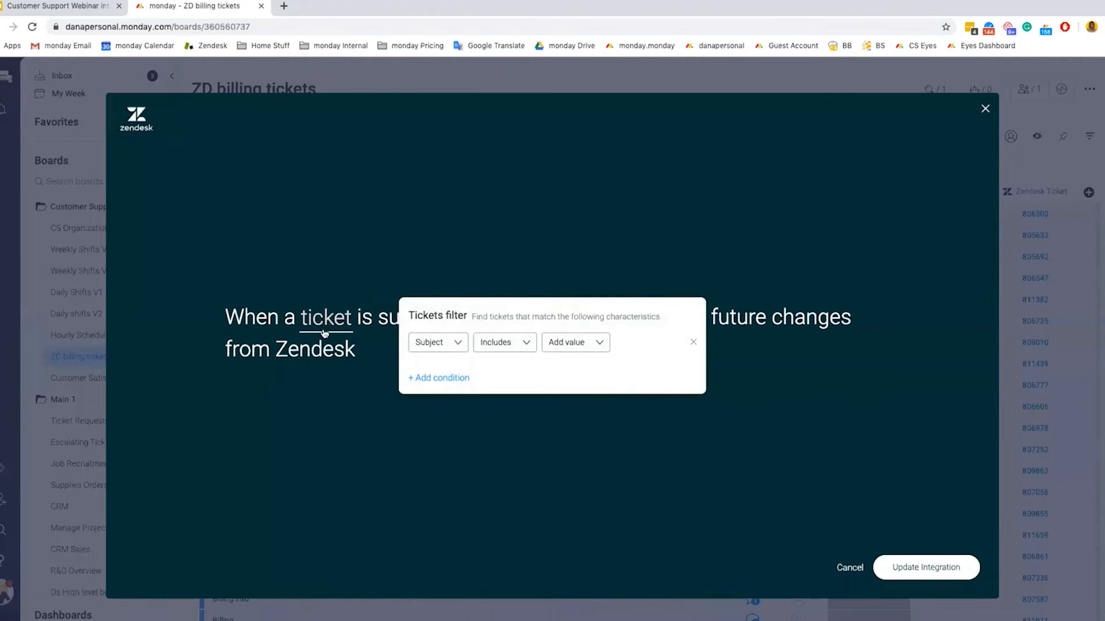
mouse_move(440, 351)
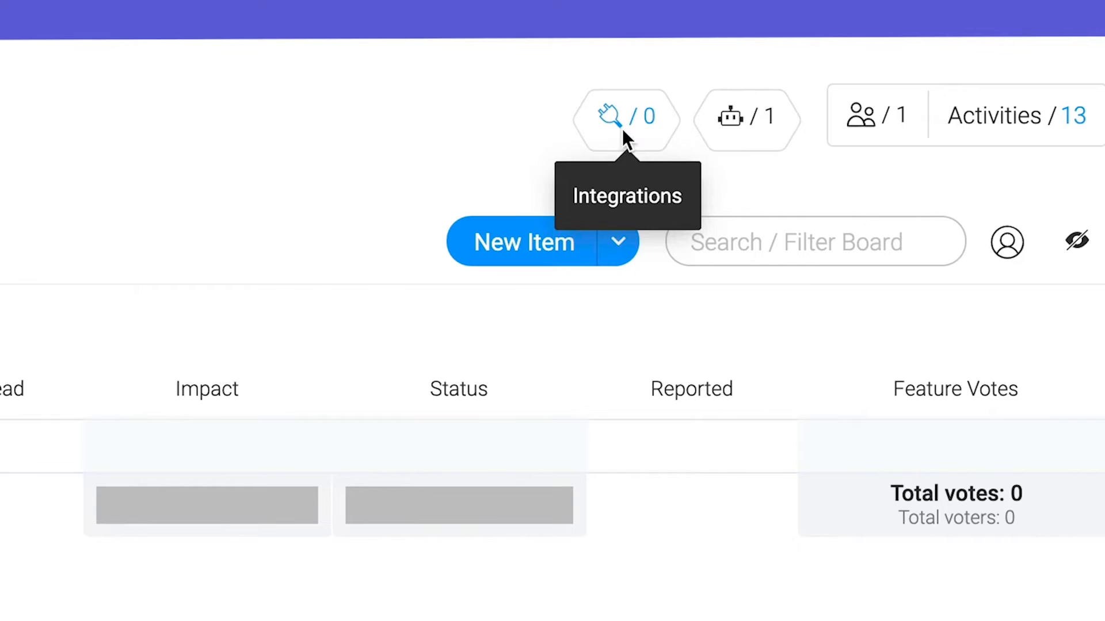
left_click(626, 116)
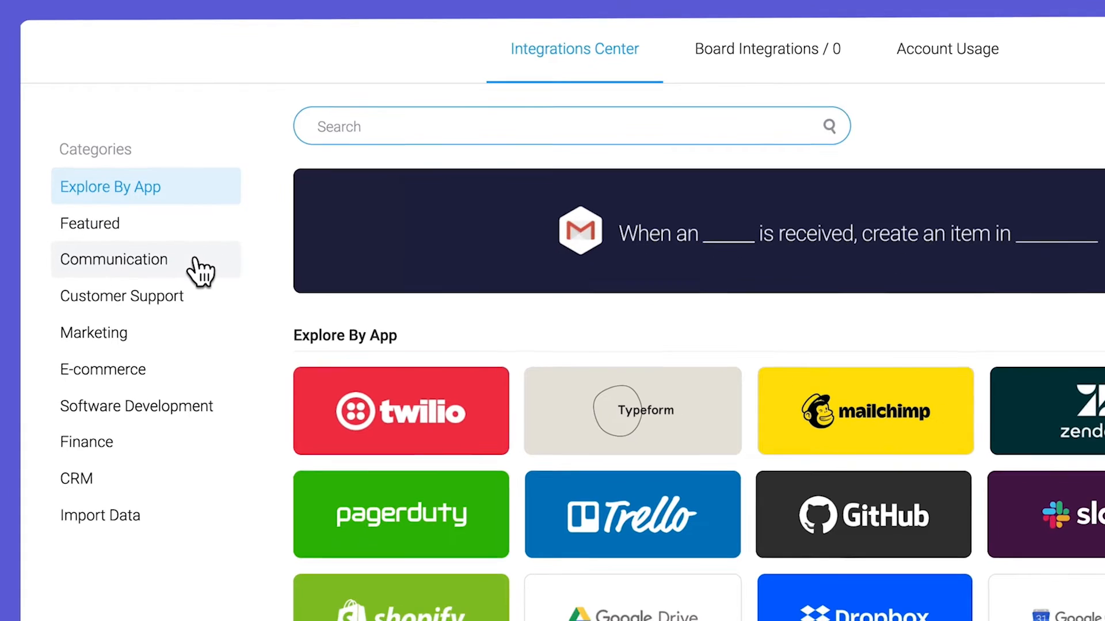
left_click(113, 260)
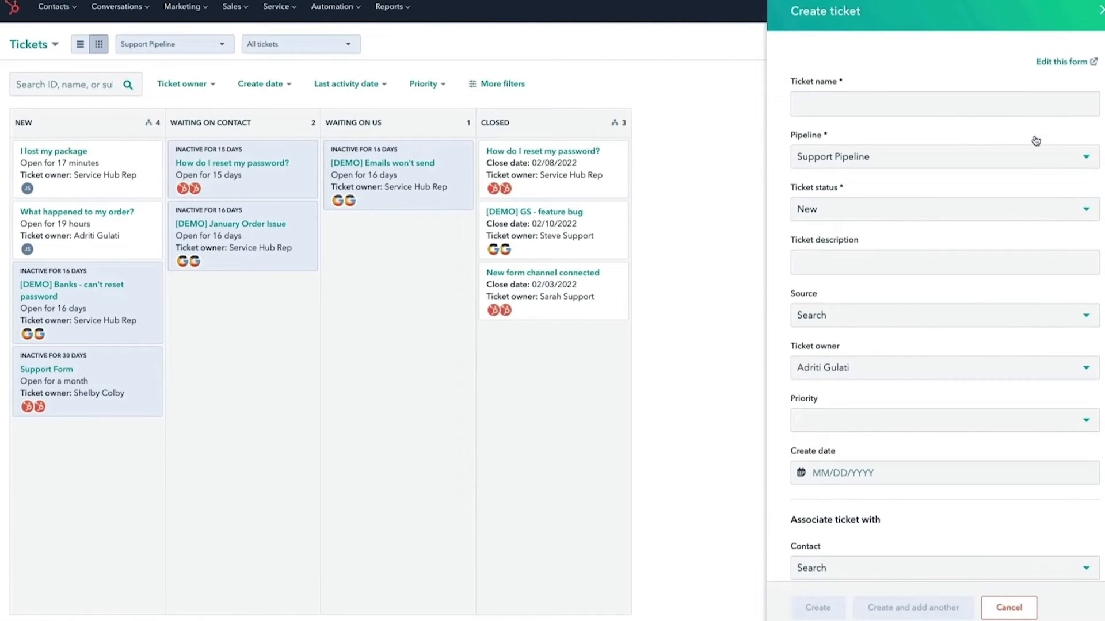
Switch the new ticket's pipeline to Onboarding Pipeline and set its status
left_click(942, 156)
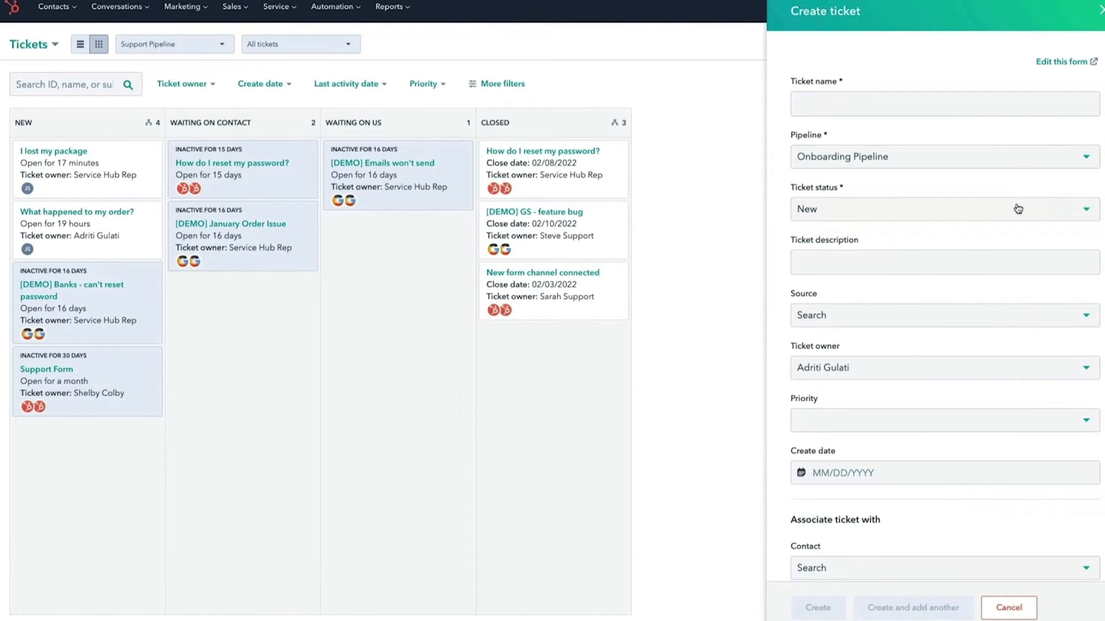
left_click(942, 208)
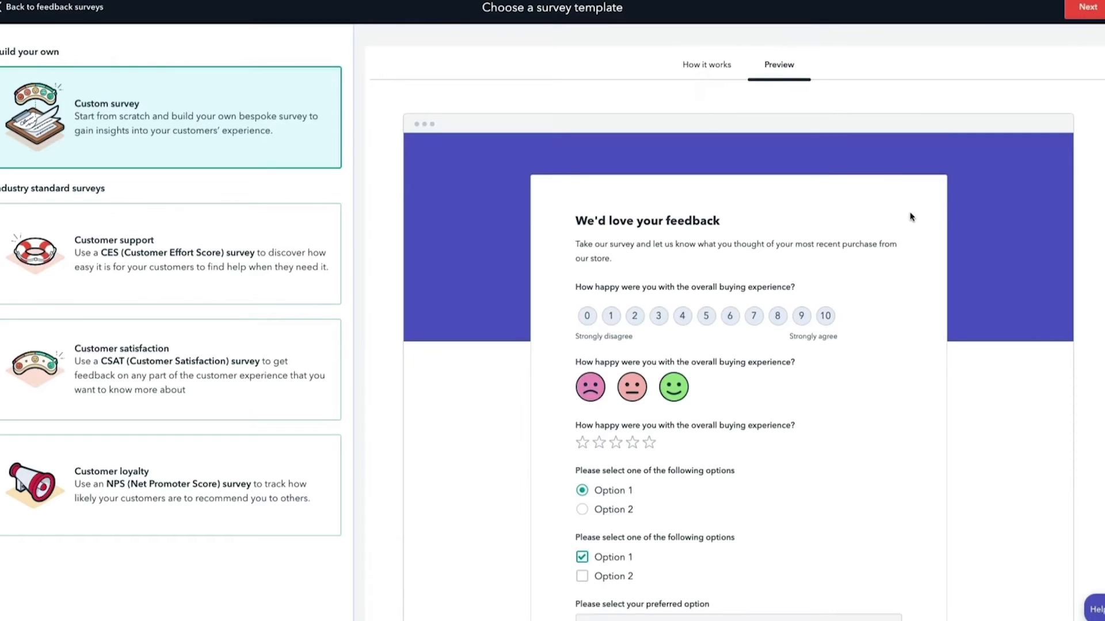
Scroll the Custom survey preview down to the free-text questions and Submit button
scroll("down", 3)
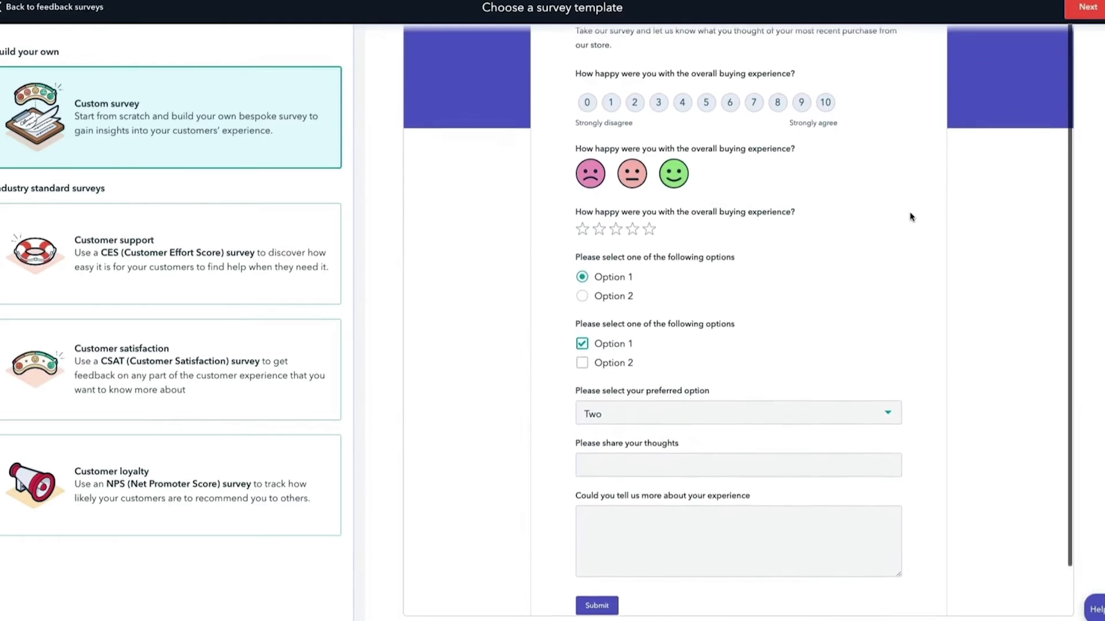